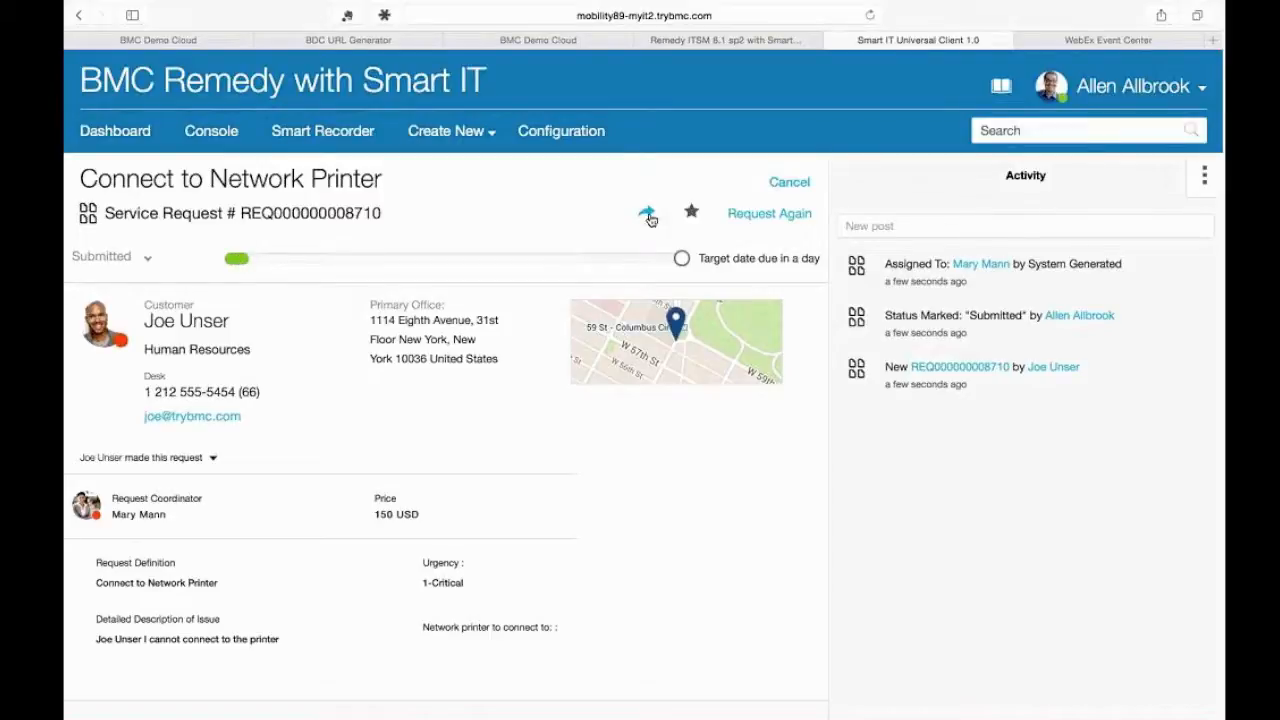
mouse_move(644, 212)
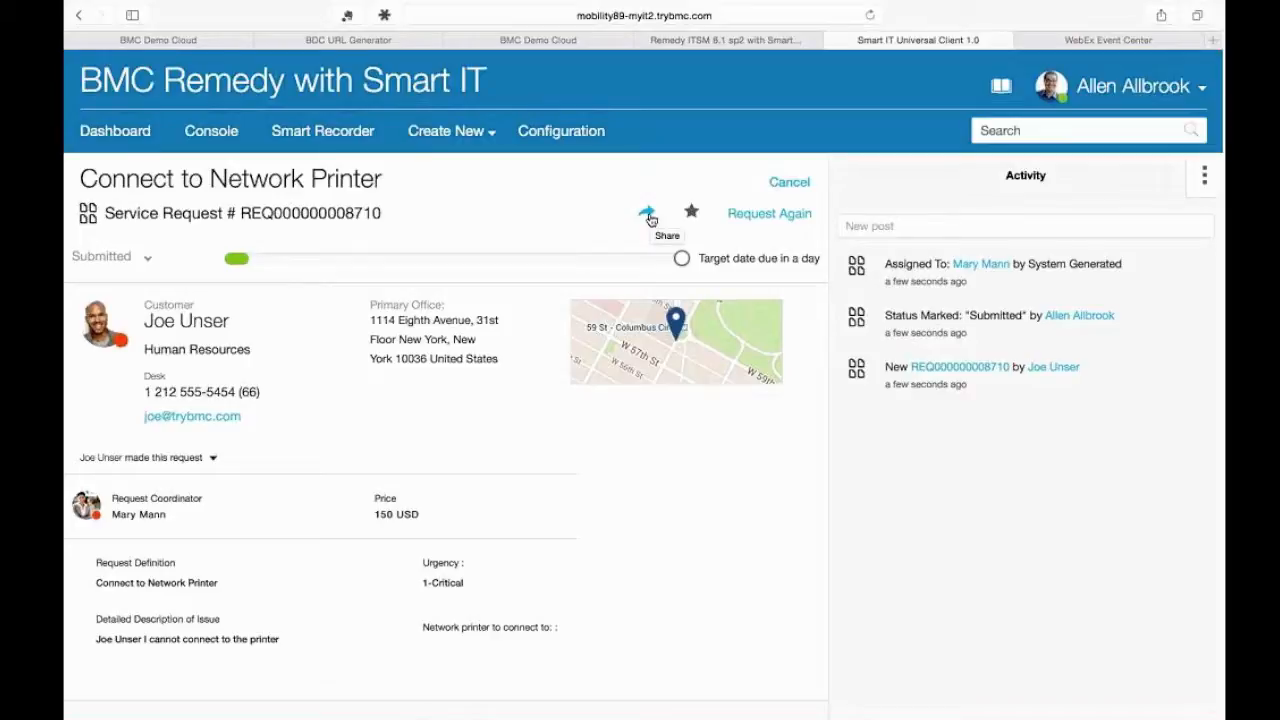
click(692, 212)
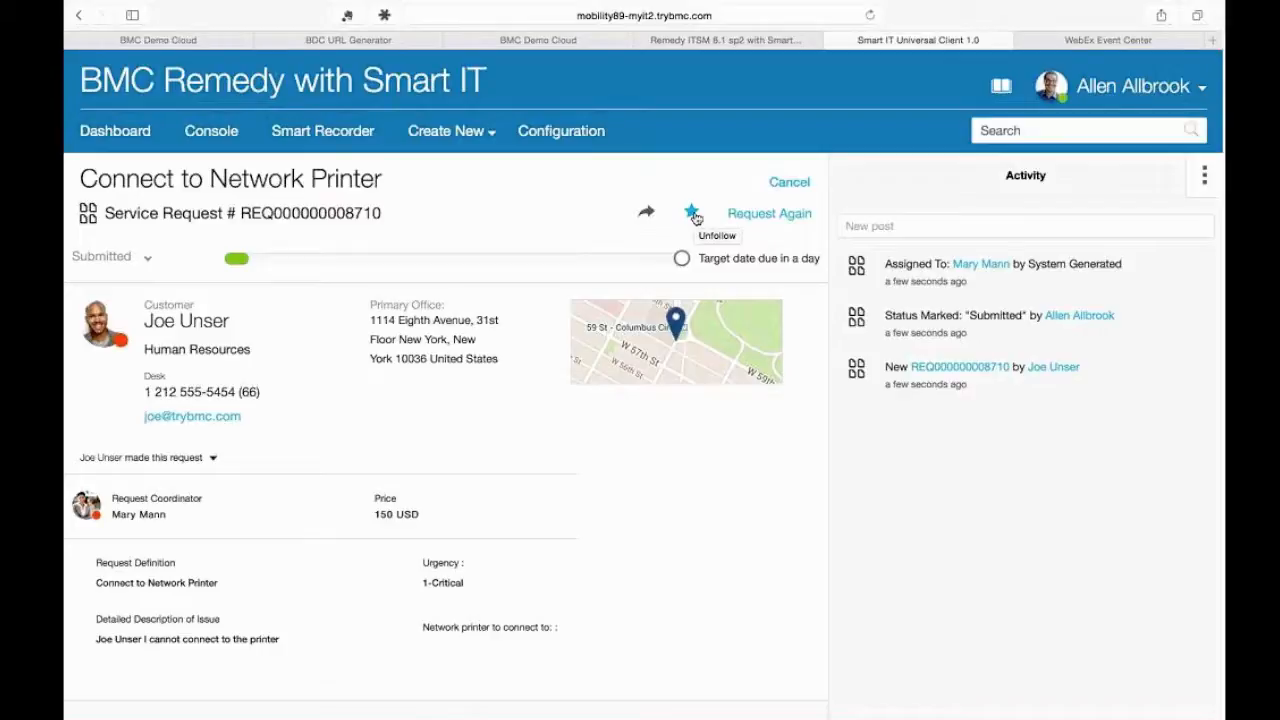
click(692, 212)
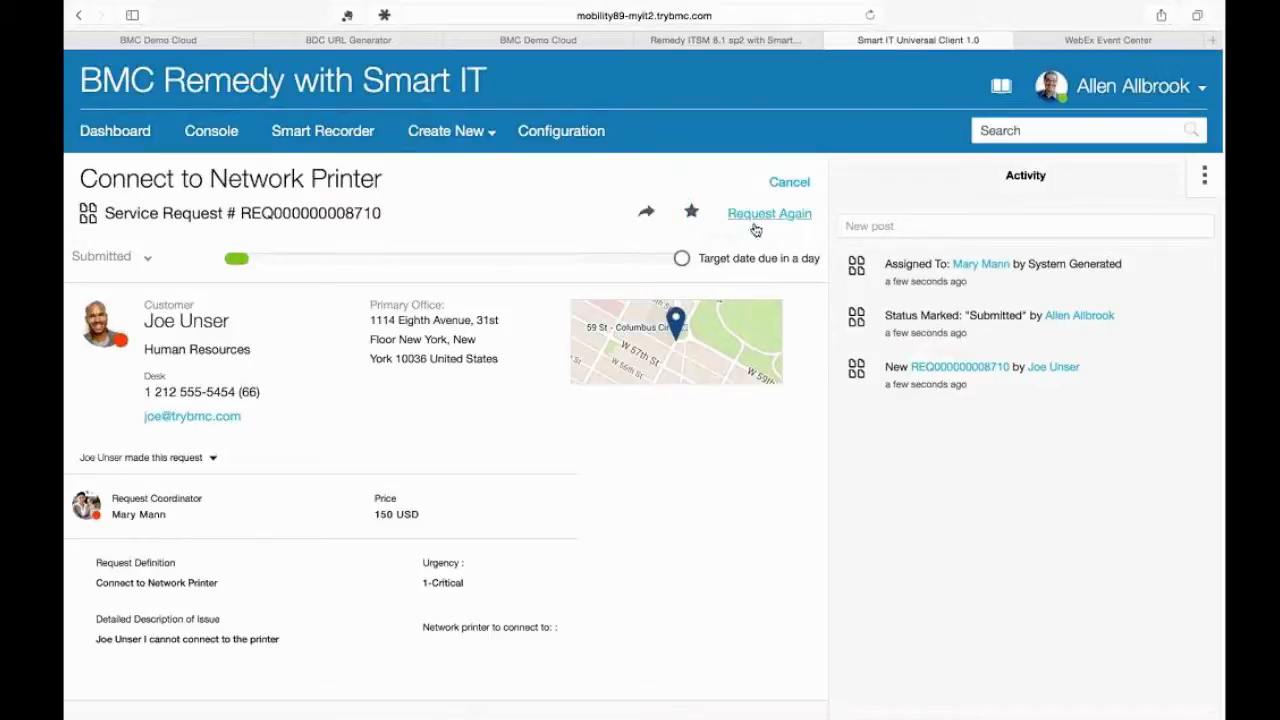
mouse_move(560, 180)
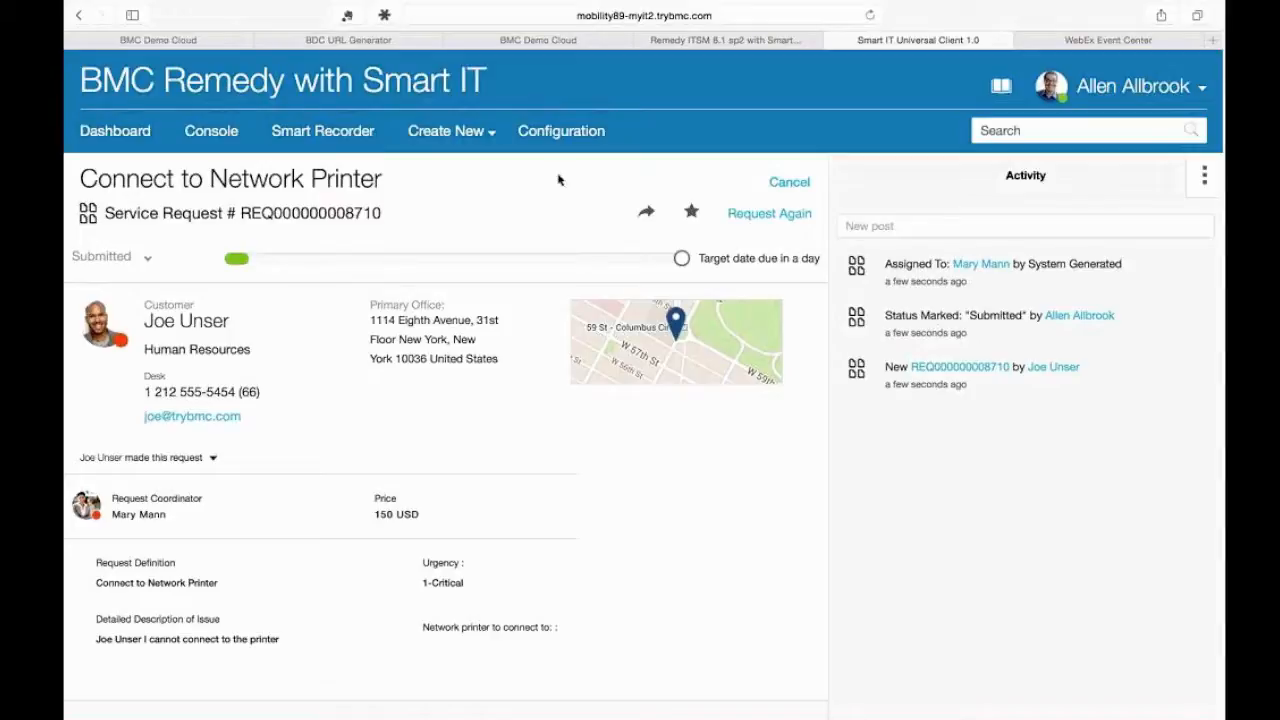
click(322, 132)
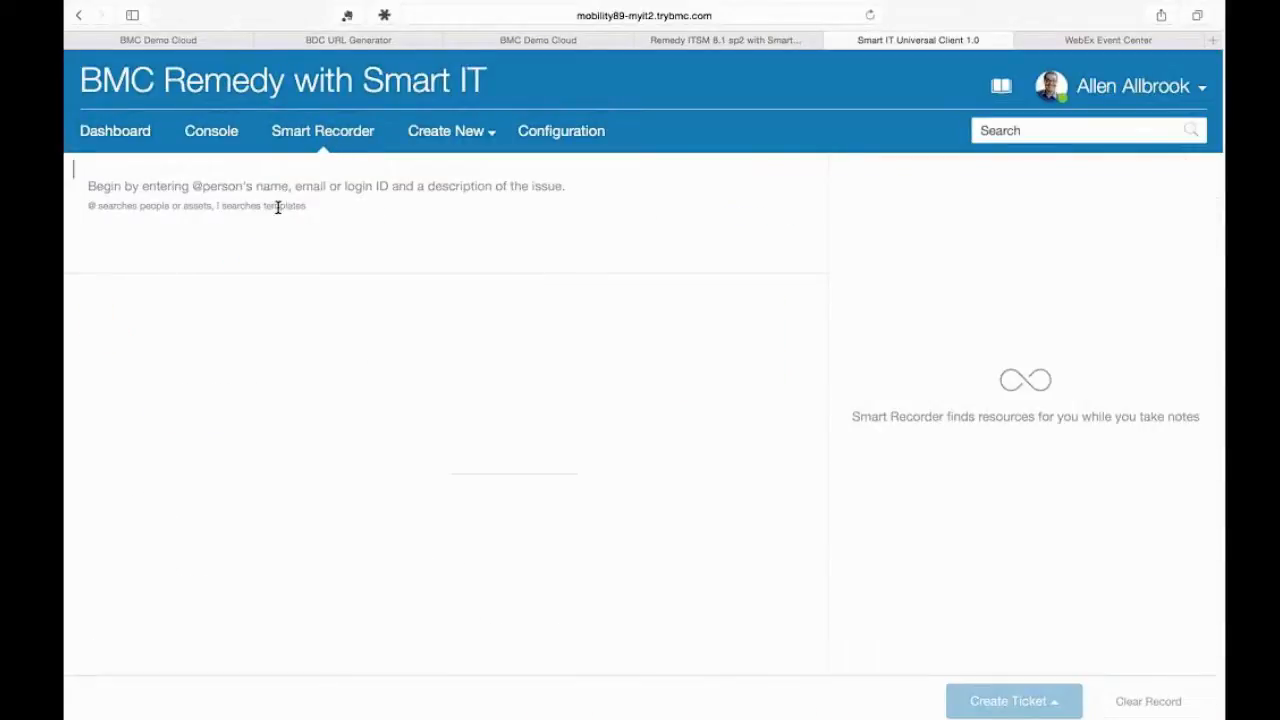
text(@joe)
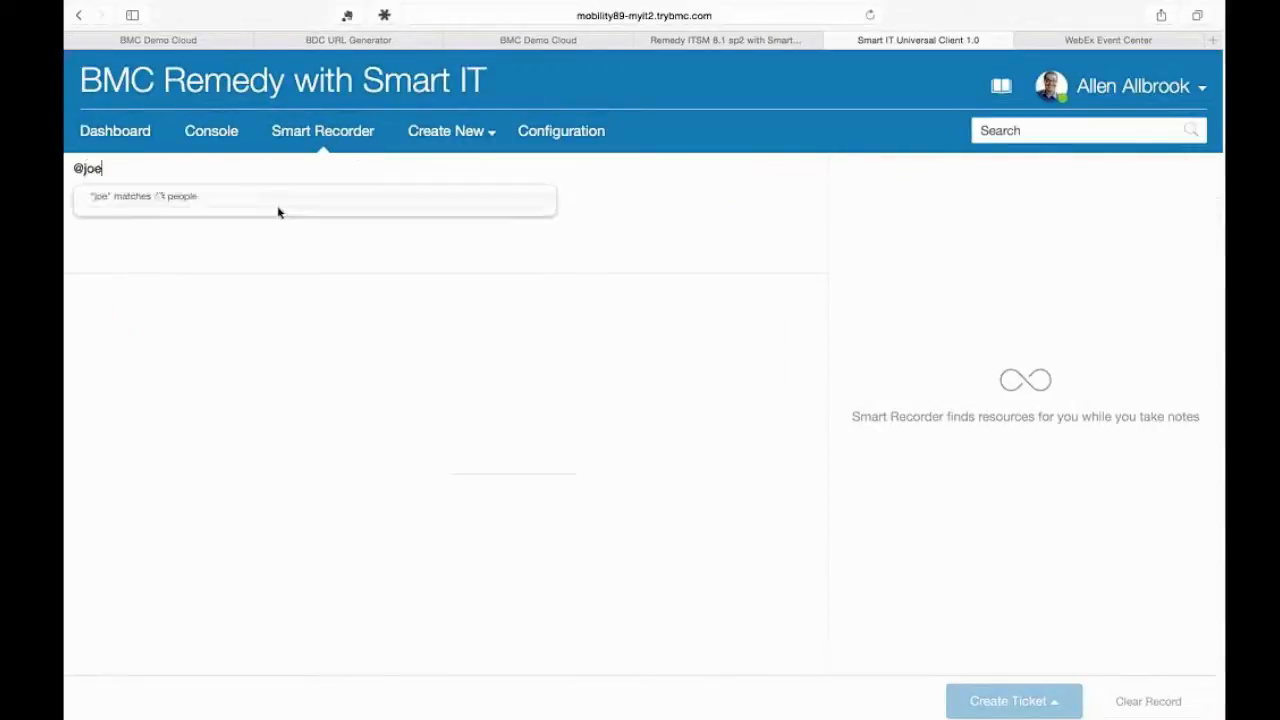
click(144, 196)
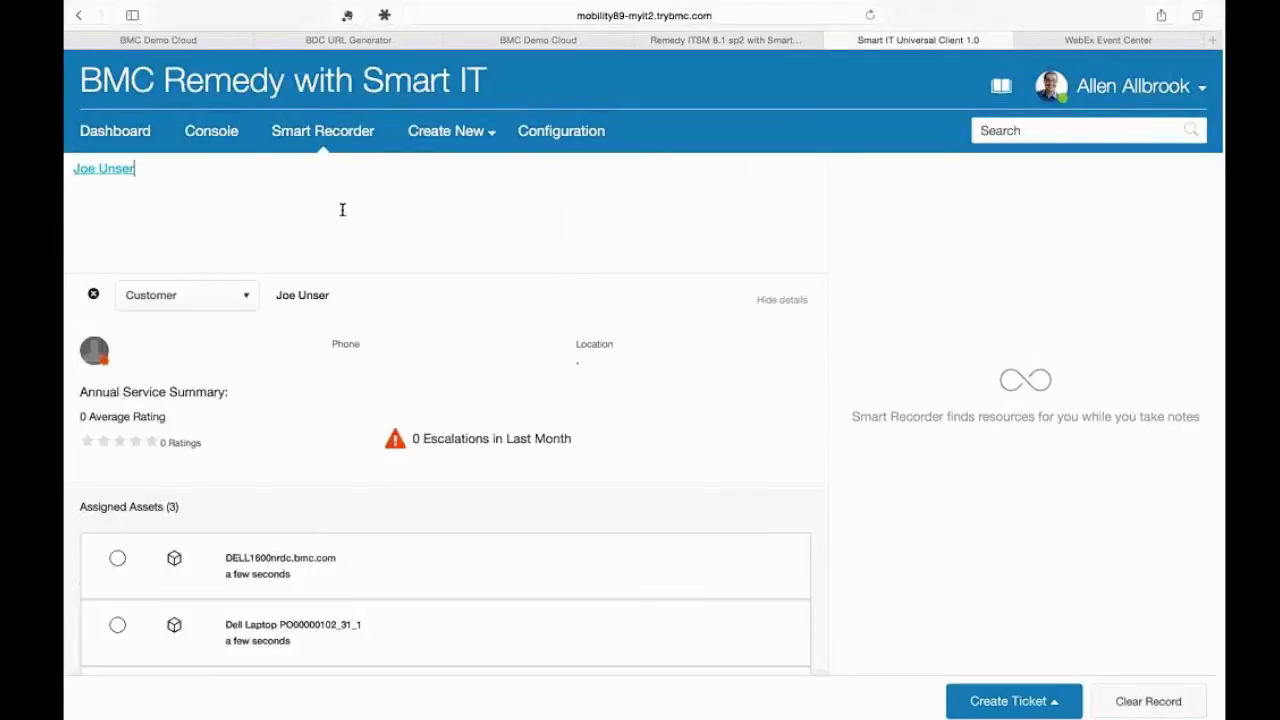
text(Cannot con)
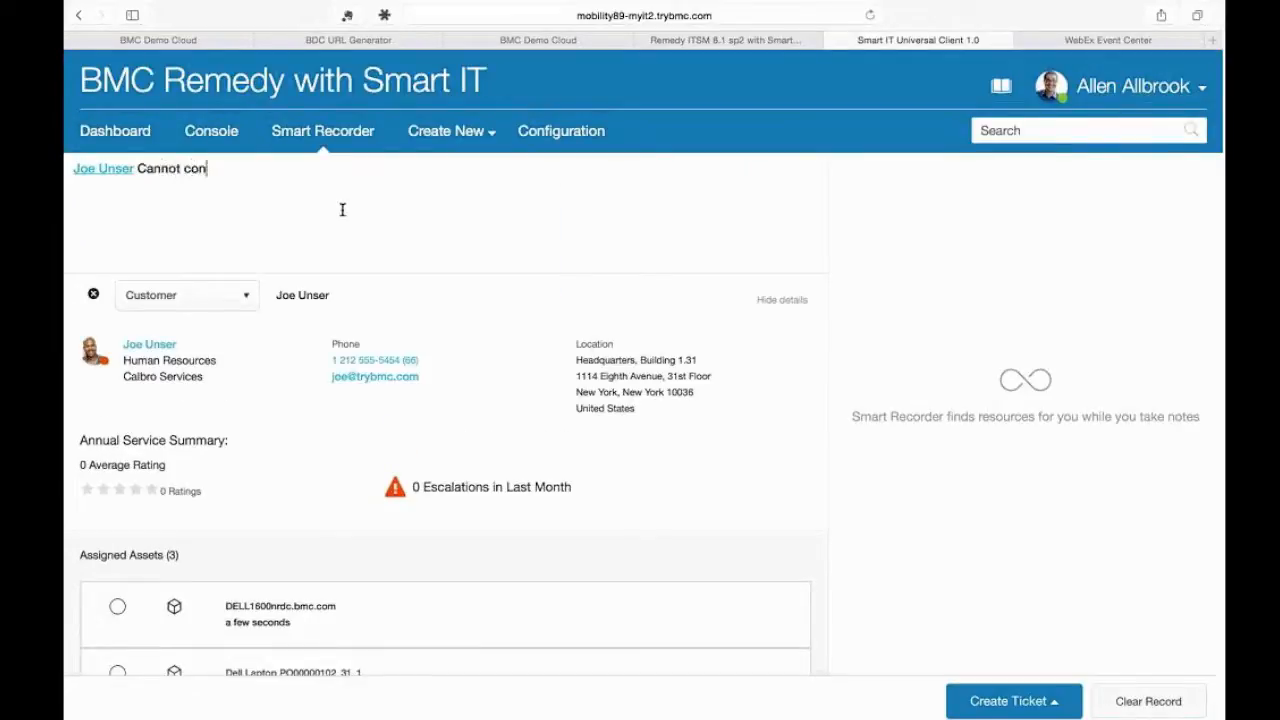
text(nect to email)
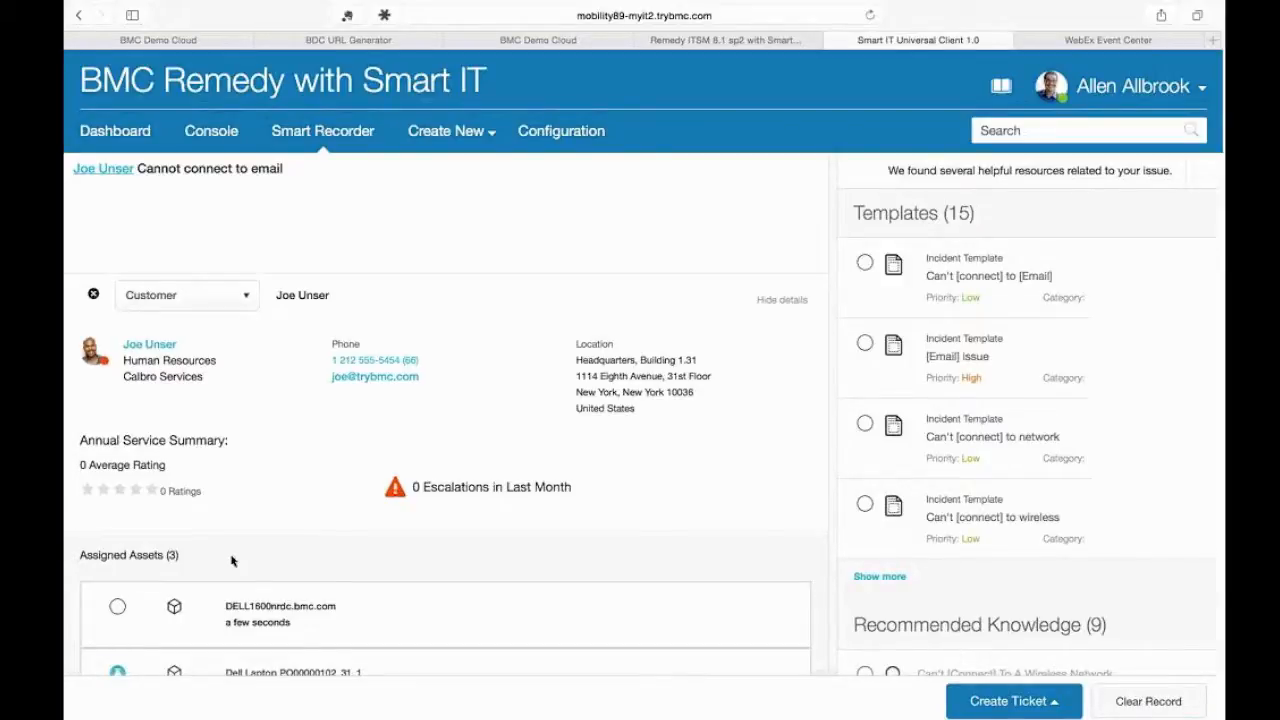
mouse_move(708, 336)
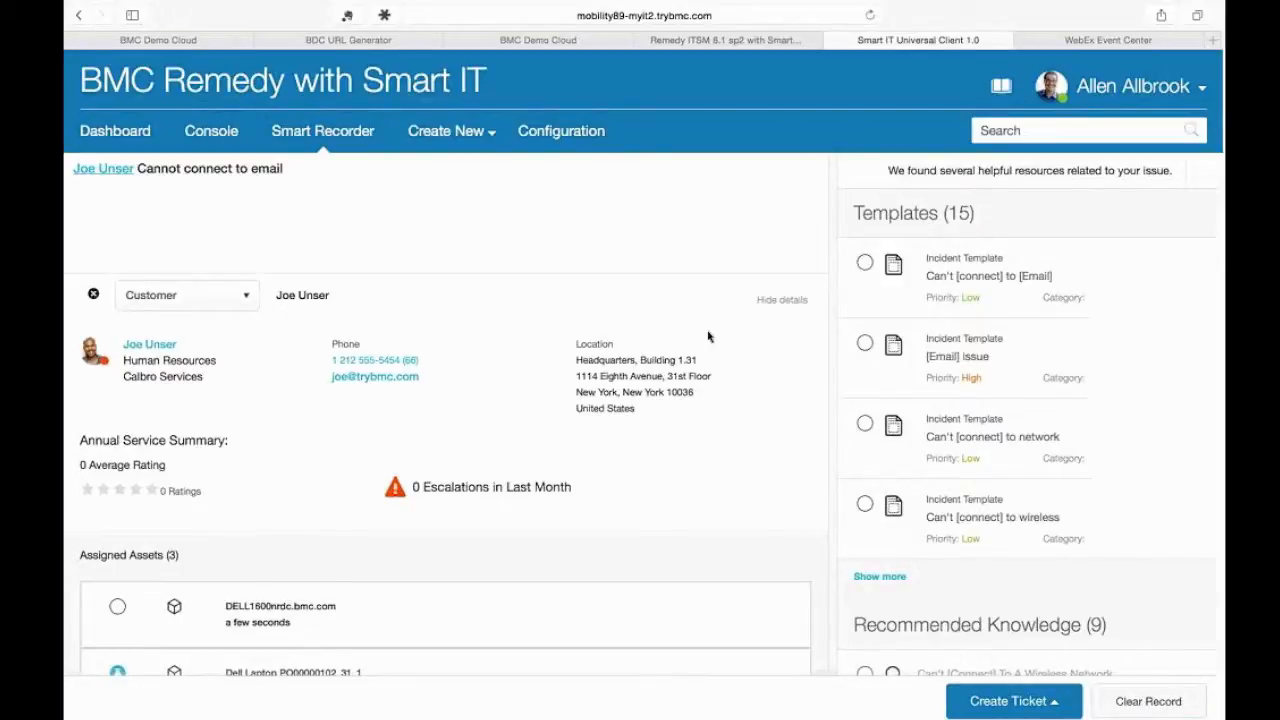
Pin the 'Unable To Connect To Email' article in the Recommended Knowledge list.
scroll(down, 3)
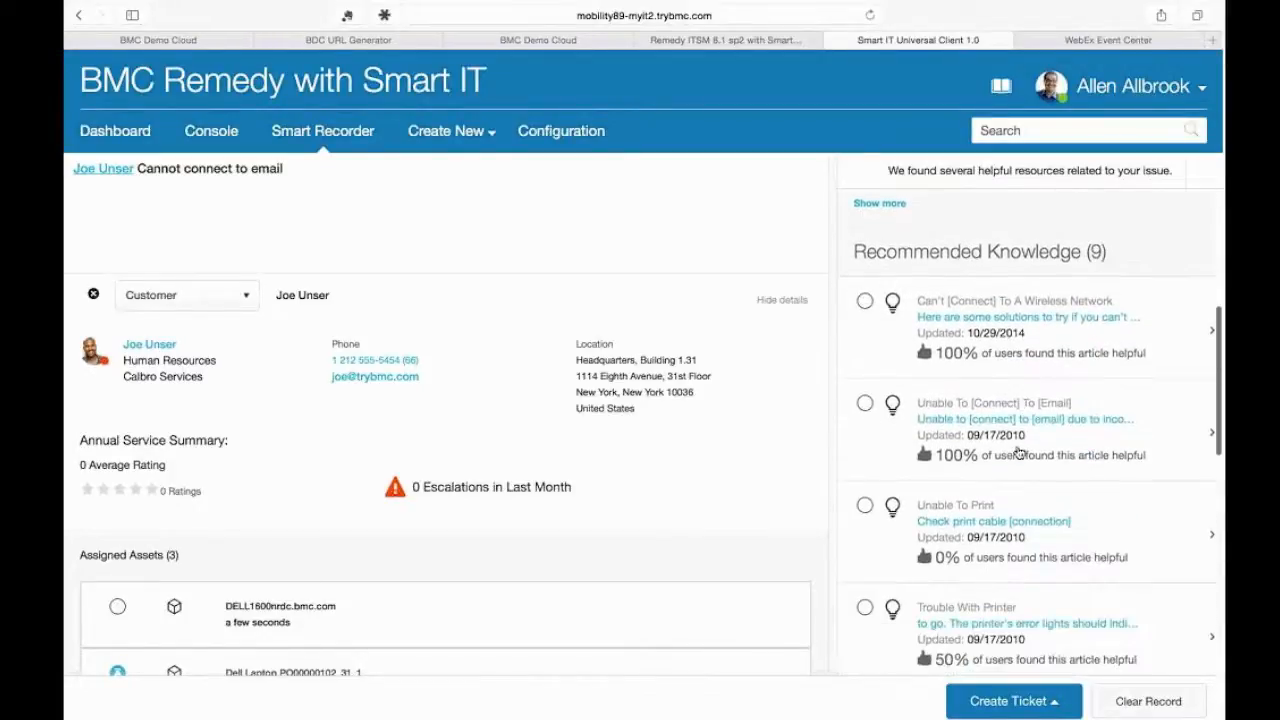
scroll(down, 3)
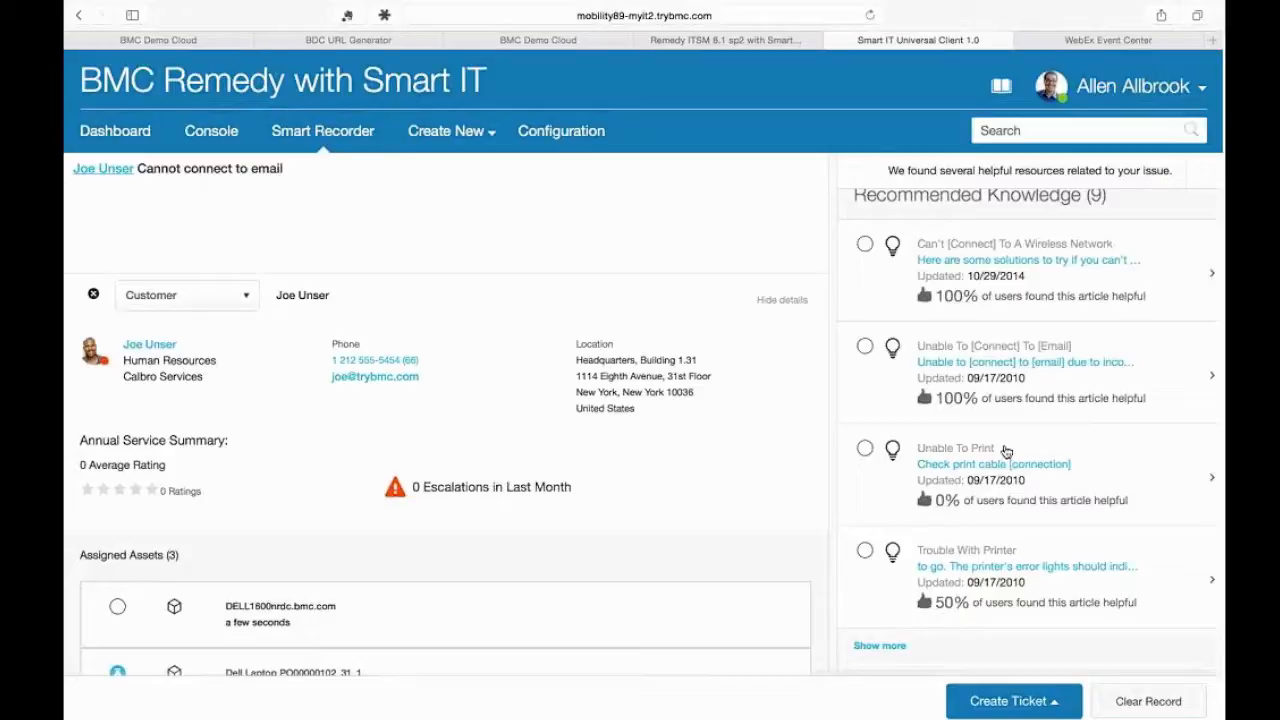
click(864, 346)
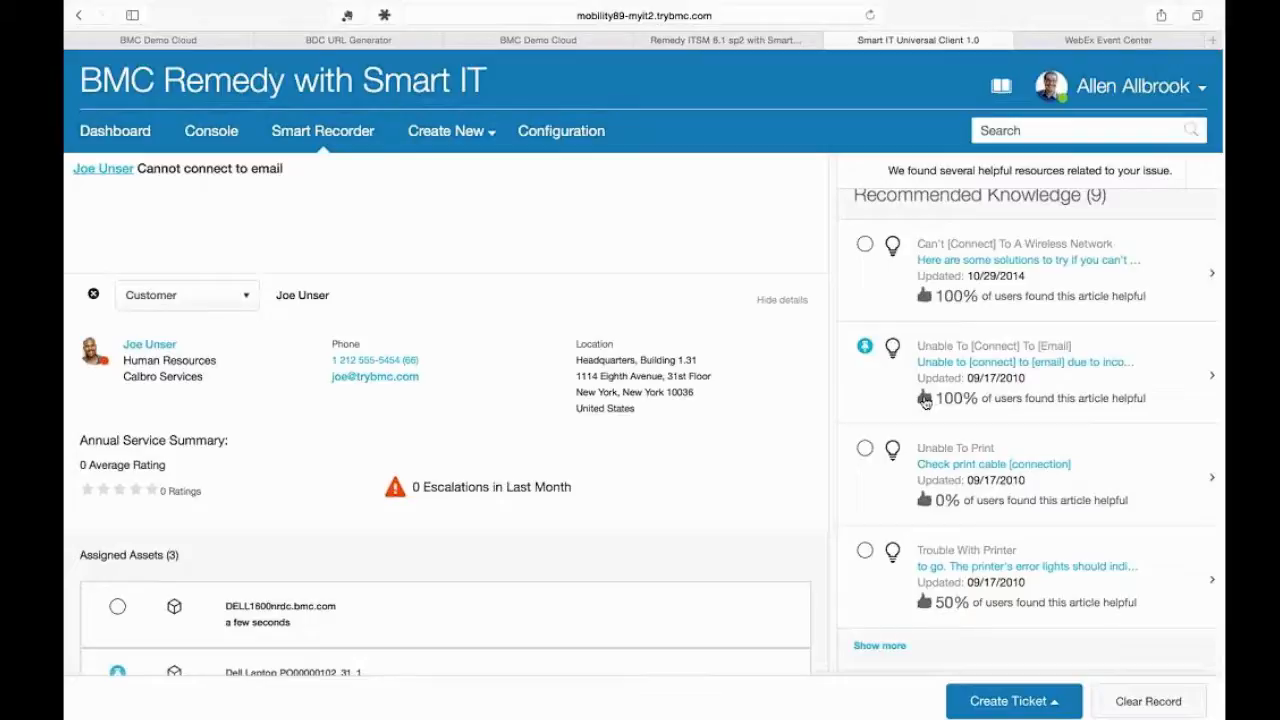
scroll(down, 3)
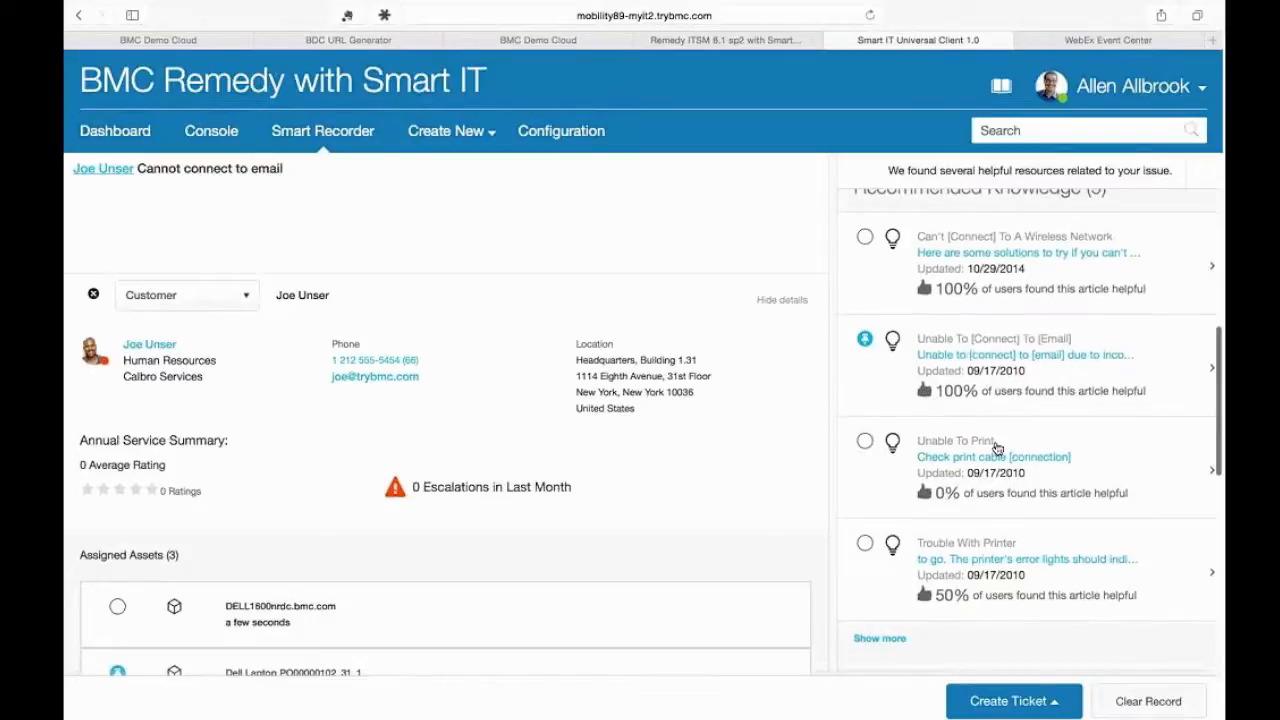
scroll(down, 3)
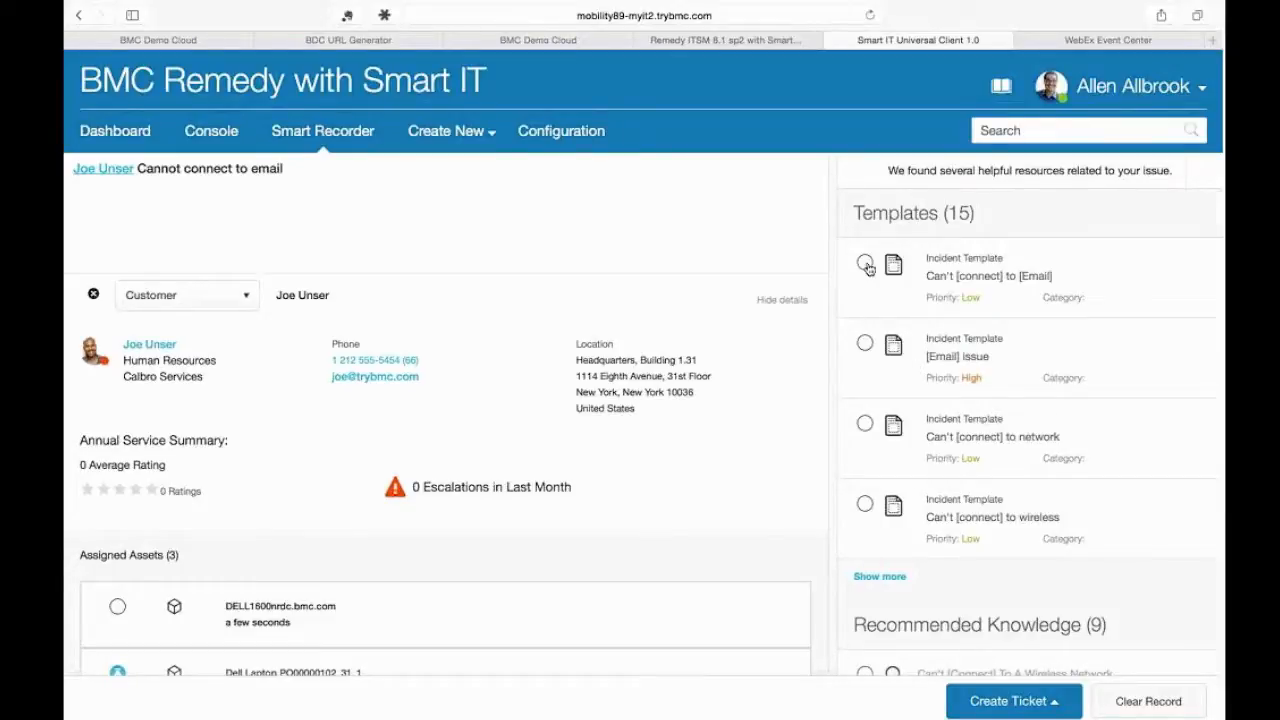
Create the incident from the 'Can't connect to Email' template and confirm-save it.
click(1012, 700)
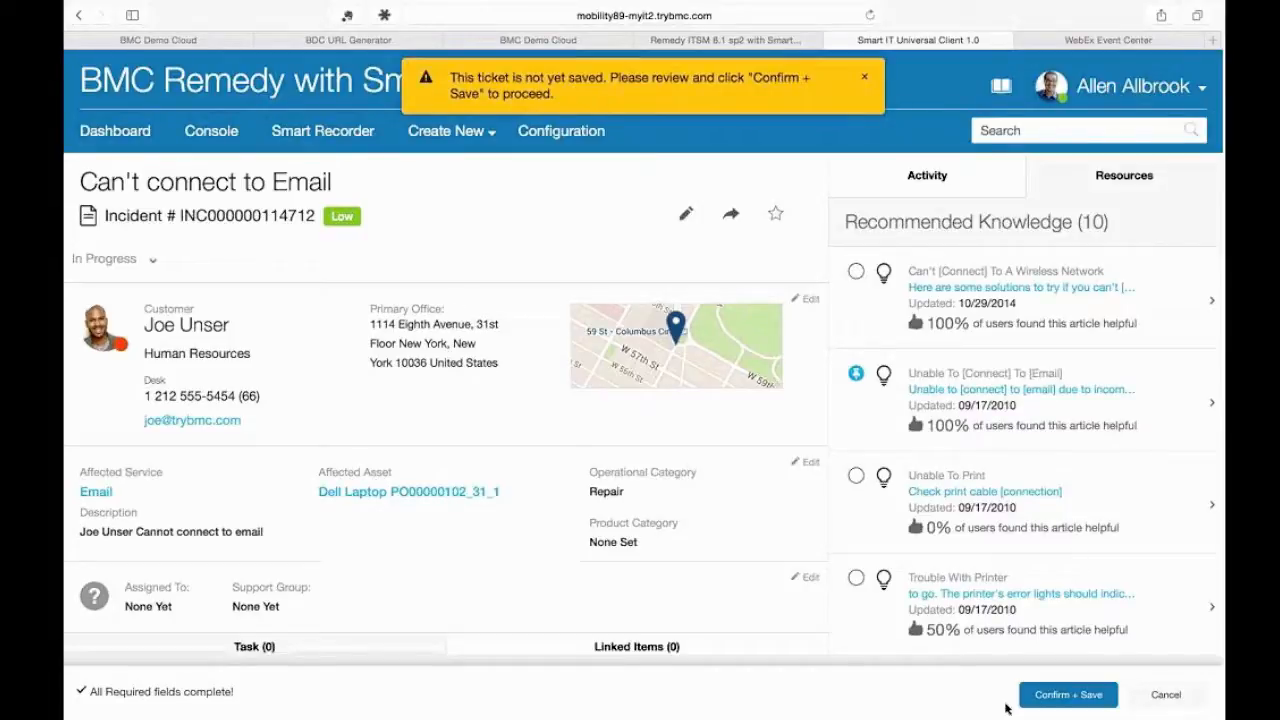
click(1068, 694)
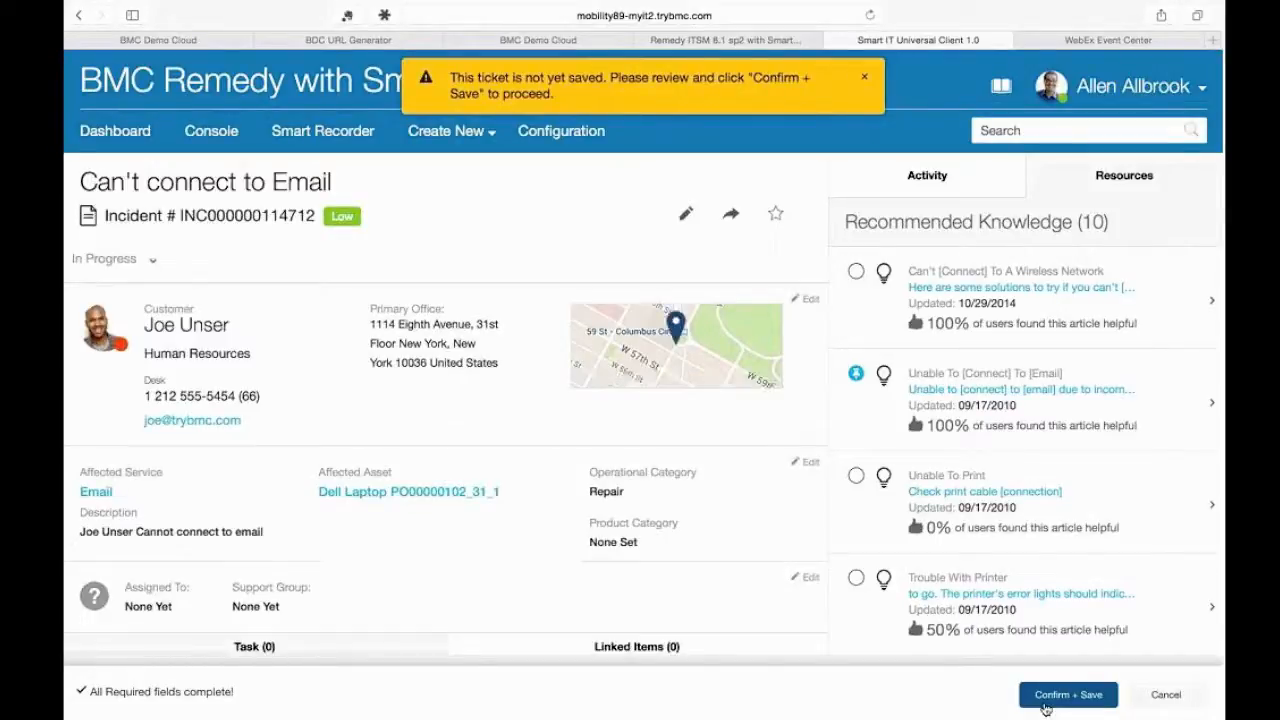
click(1068, 694)
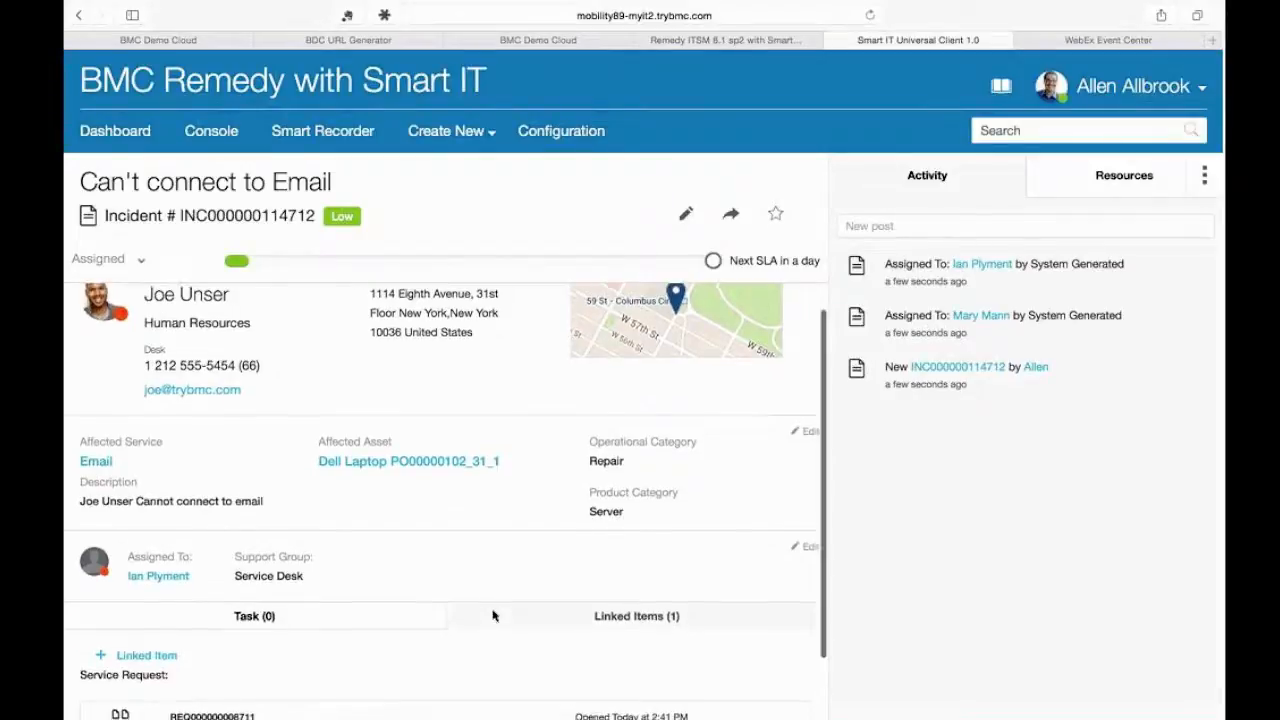
scroll(down, 3)
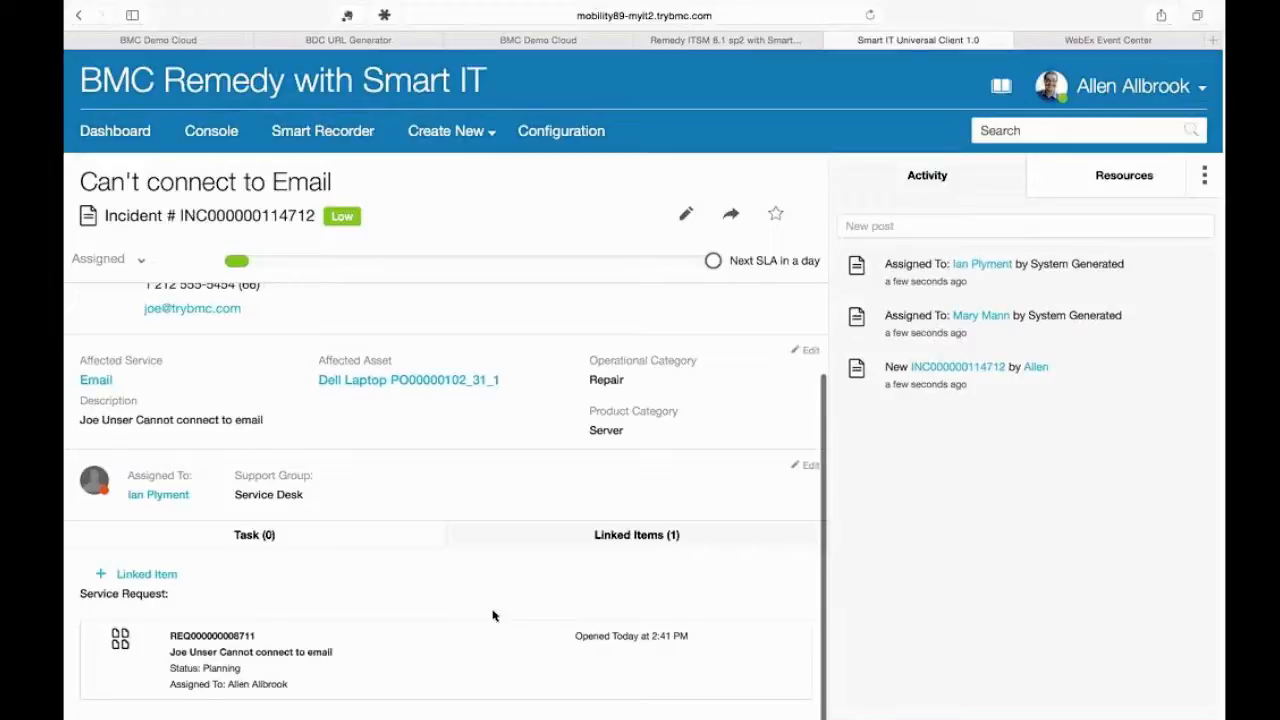
mouse_move(896, 442)
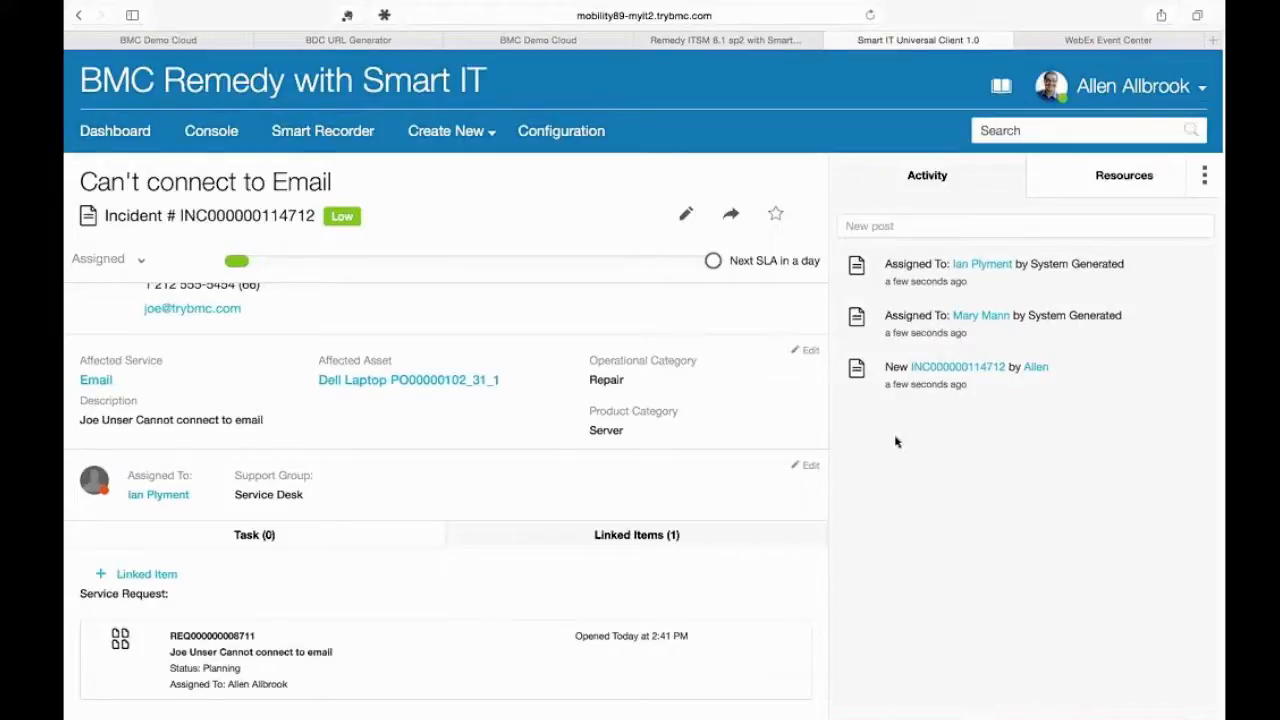
mouse_move(944, 408)
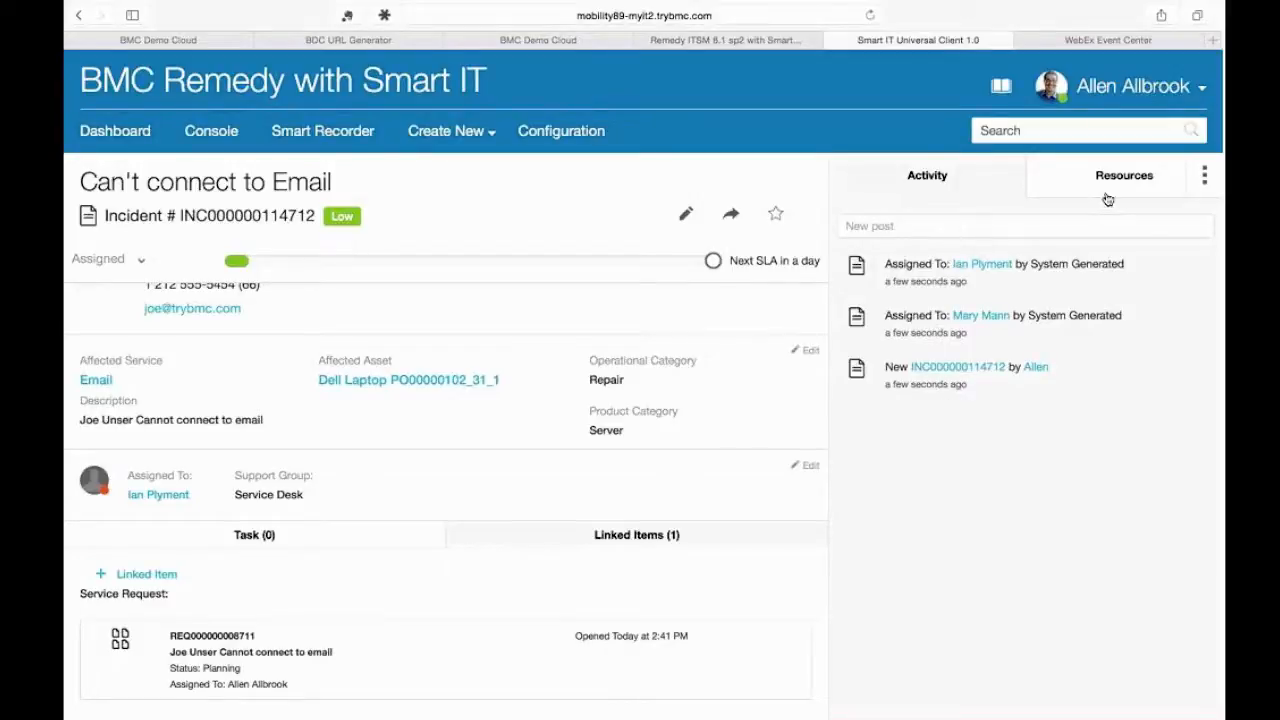
Show the incident's Resources panel with the pinned article listed first.
click(1124, 176)
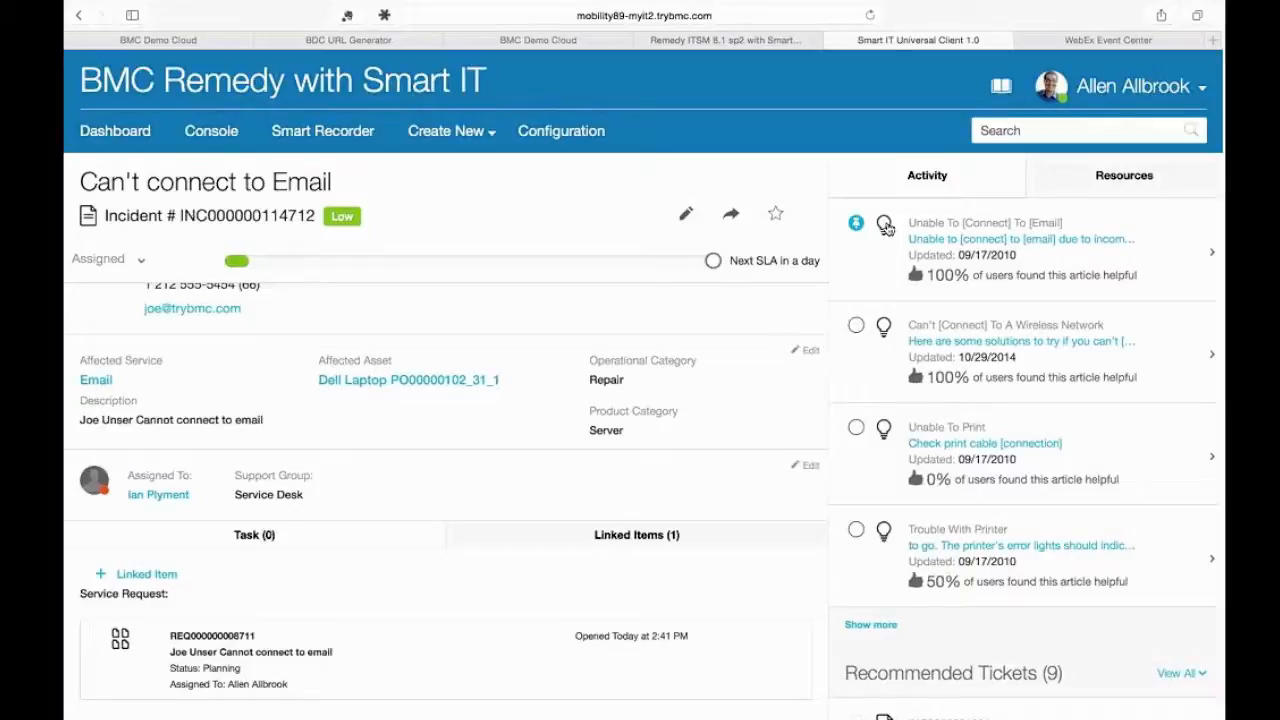
mouse_move(874, 264)
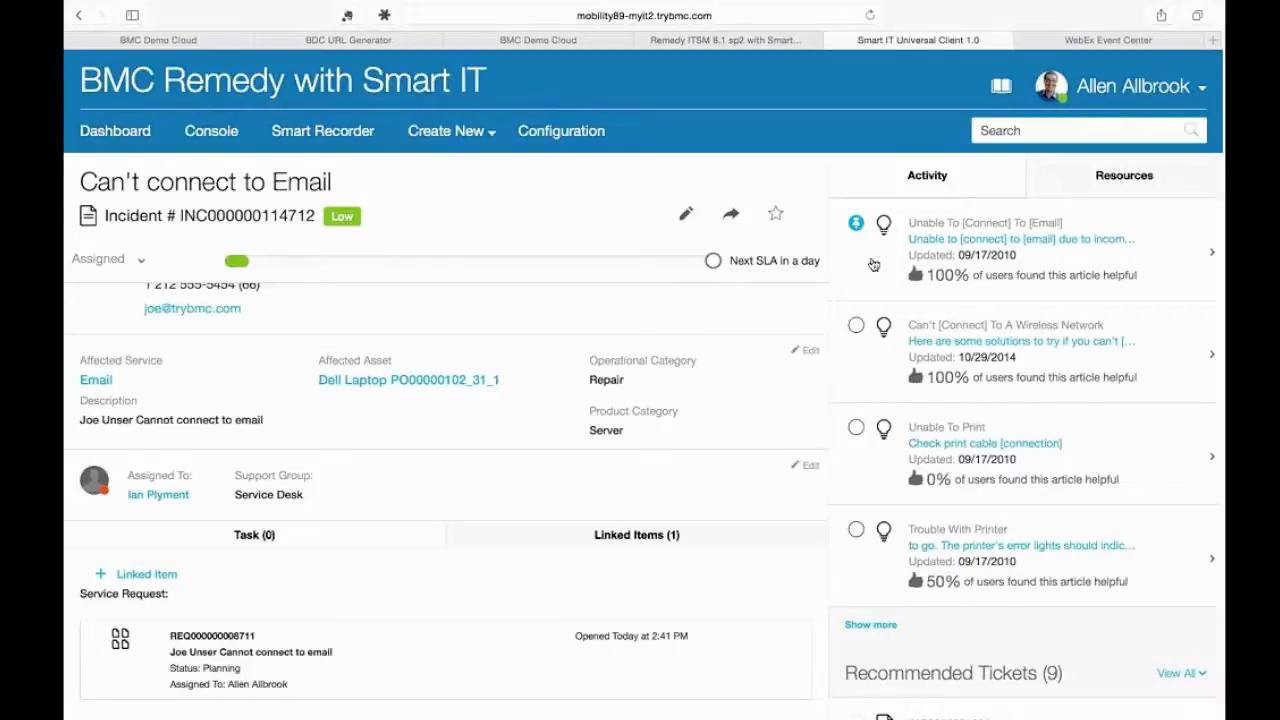